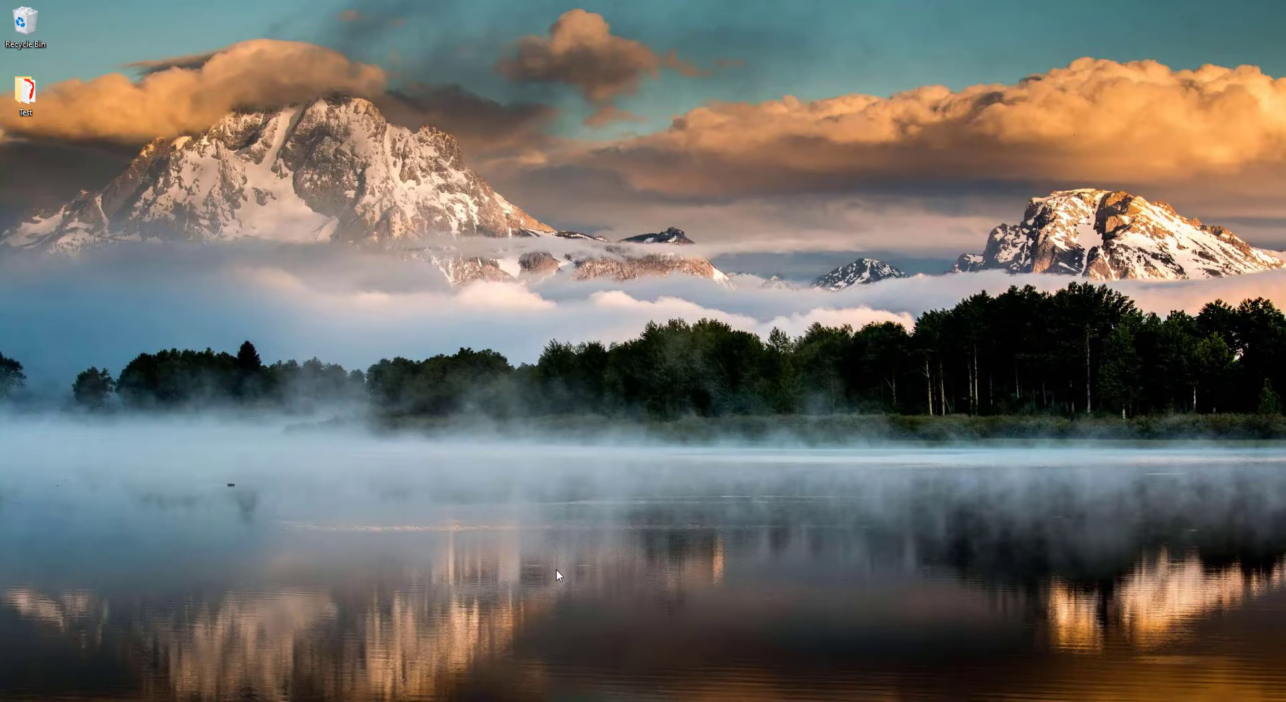
{"action": "mouse_move", "coordinate": [540, 552]}
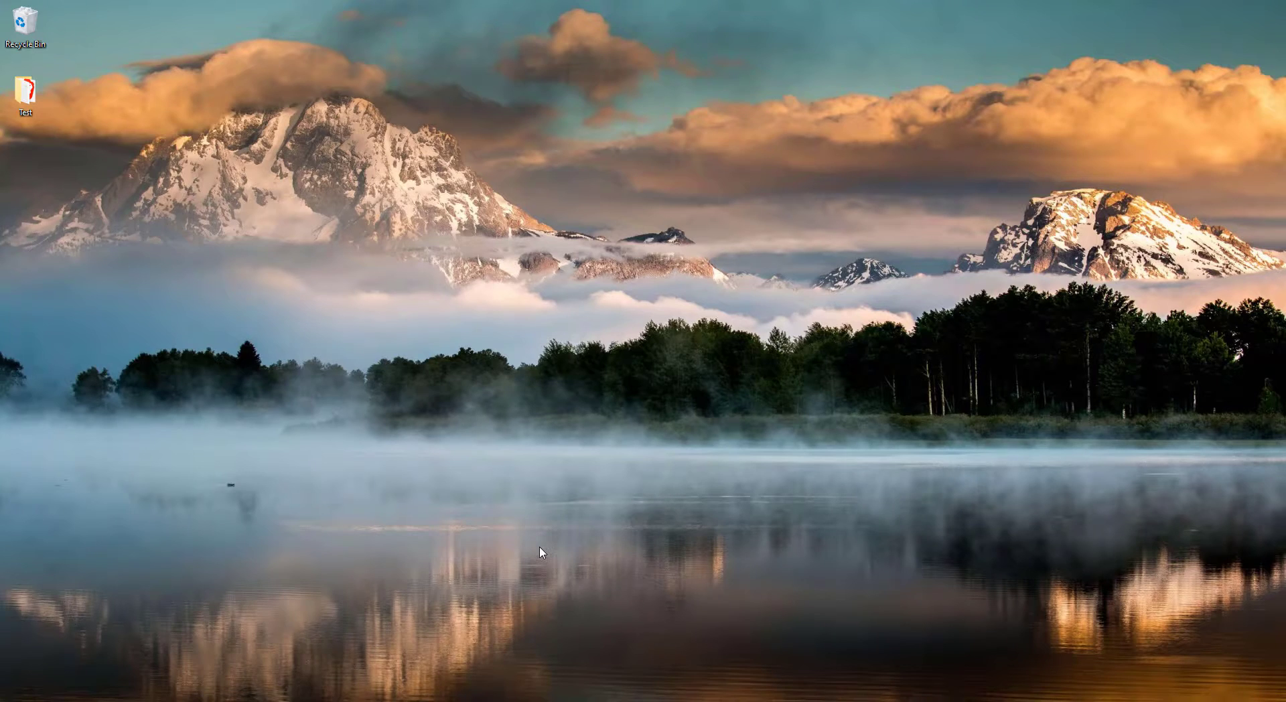
Launch Settings from Start search for 'settings' and go to Update & Security
{"action": "left_click", "coordinate": [10, 693]}
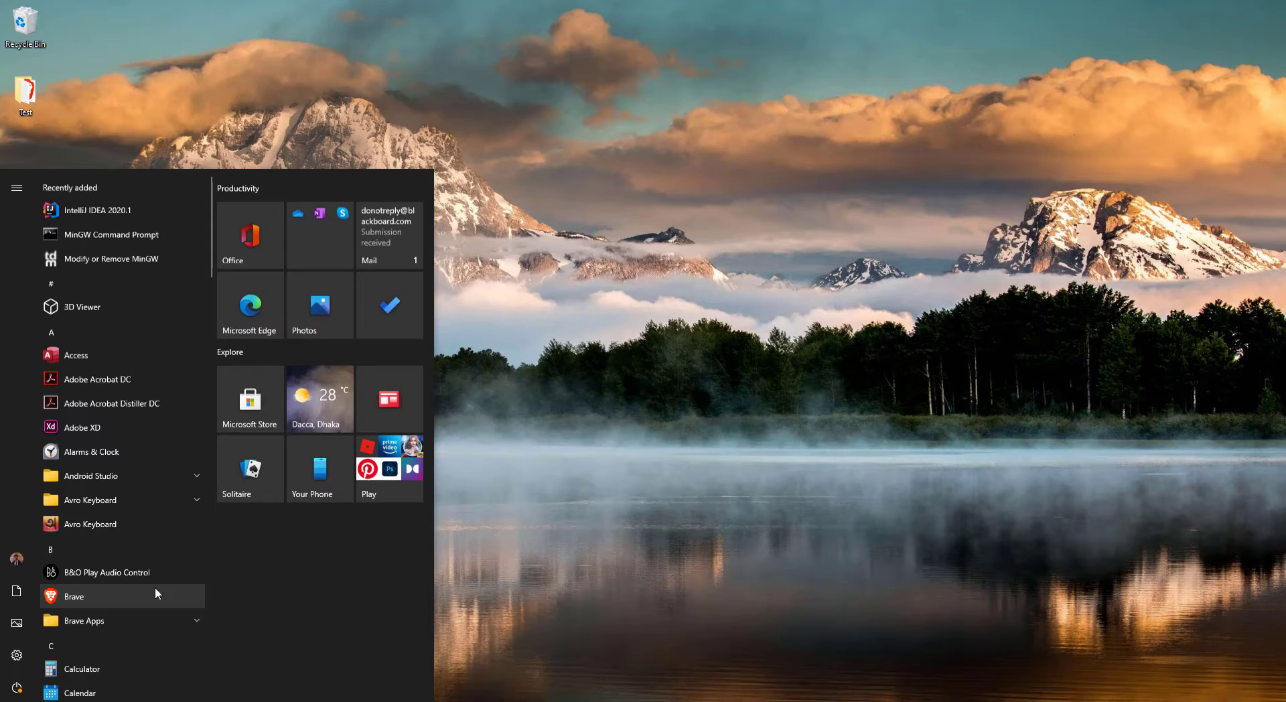
{"action": "type", "text": "settings"}
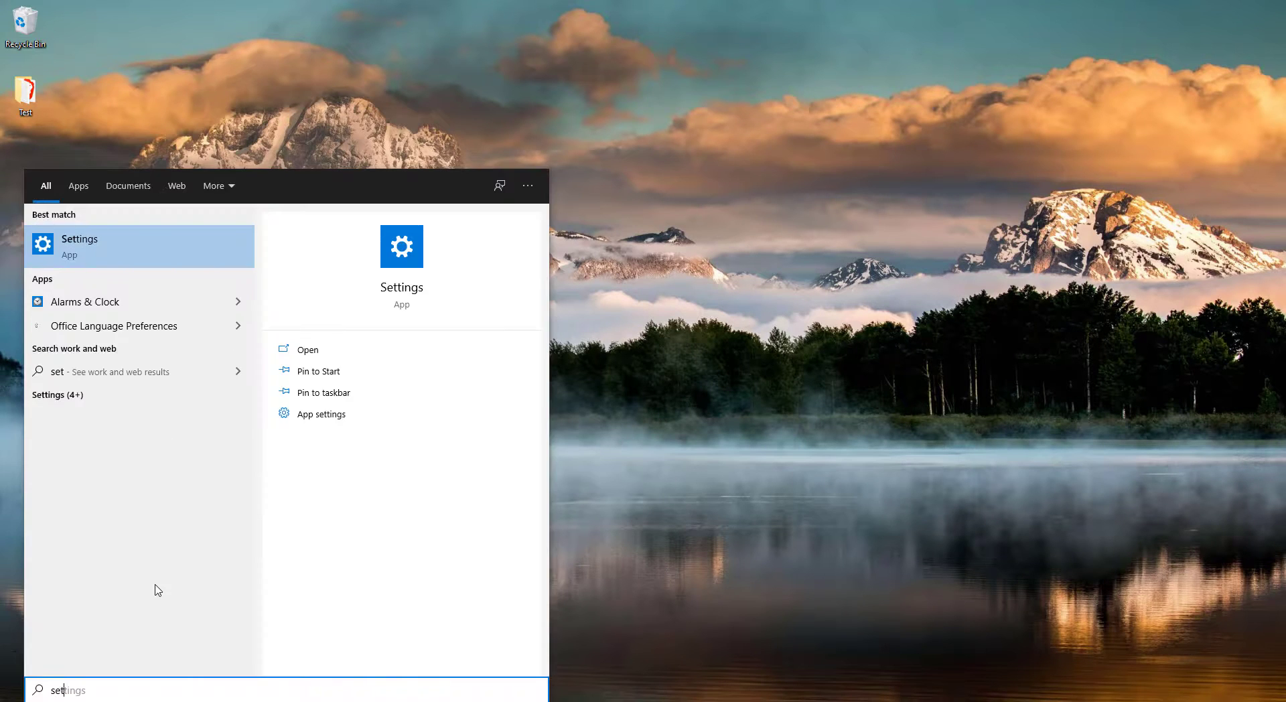
{"action": "left_click", "coordinate": [79, 247]}
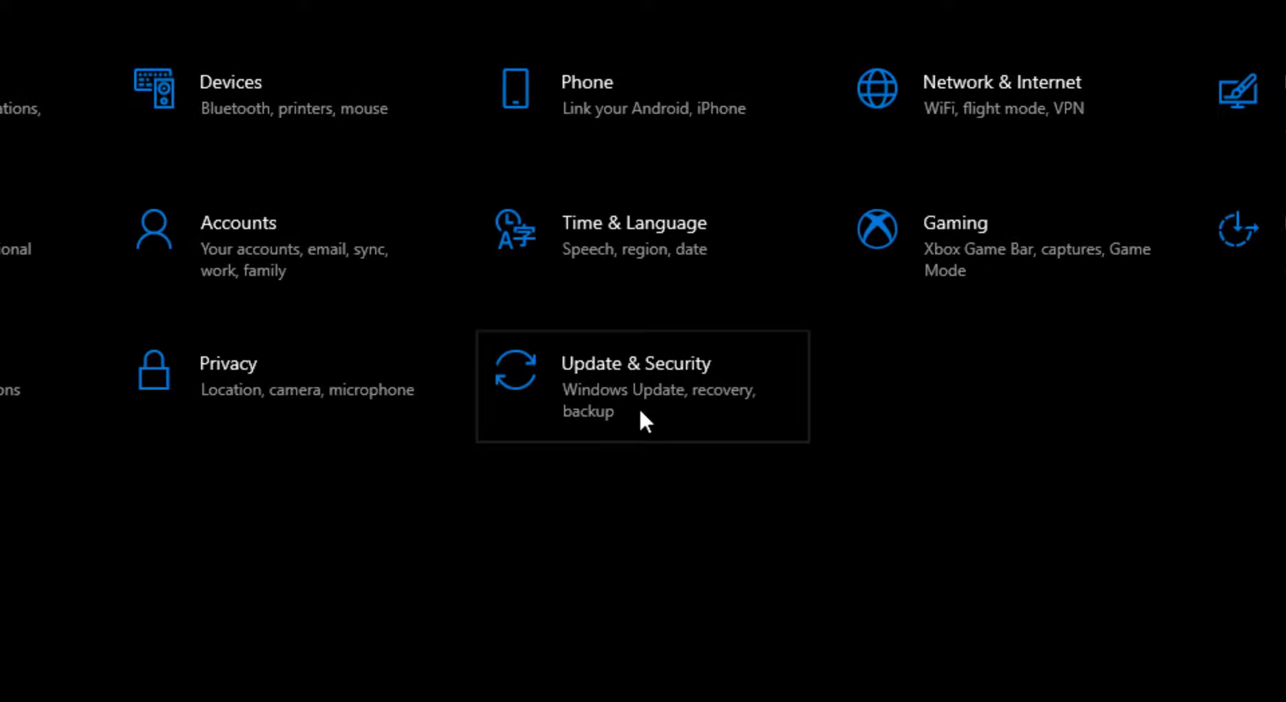
{"action": "left_click", "coordinate": [642, 386]}
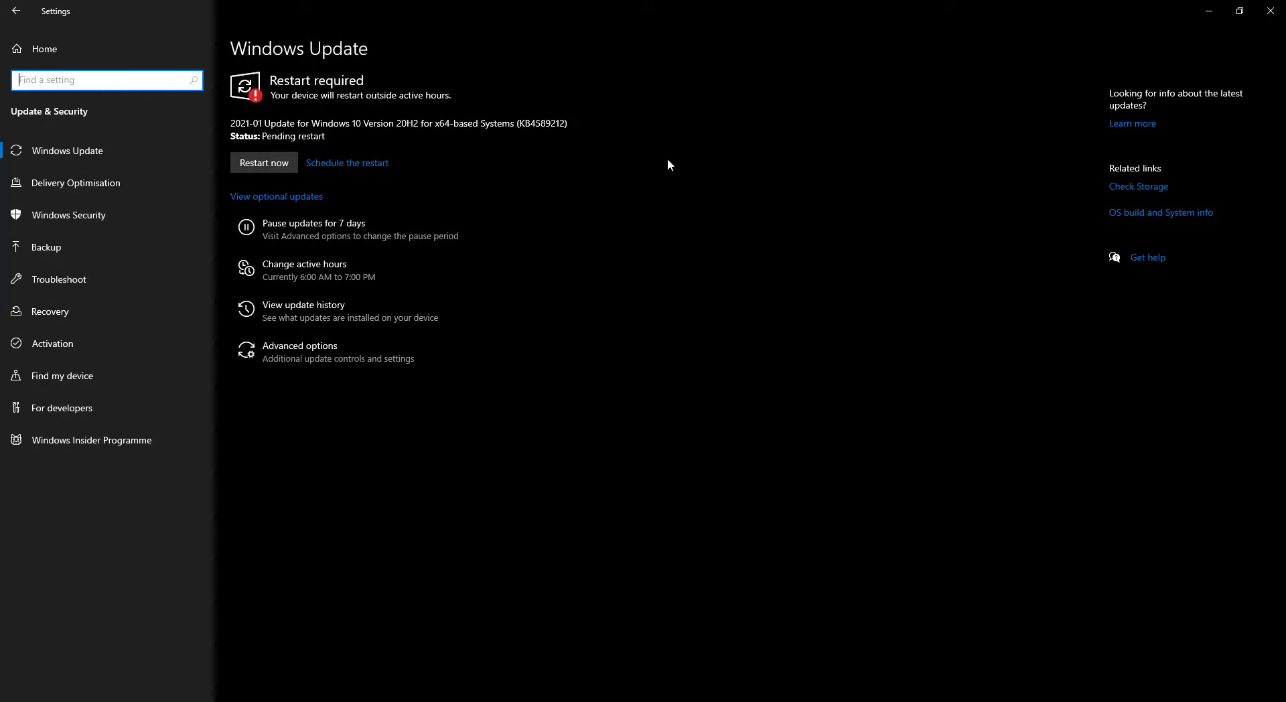
{"action": "mouse_move", "coordinate": [348, 352]}
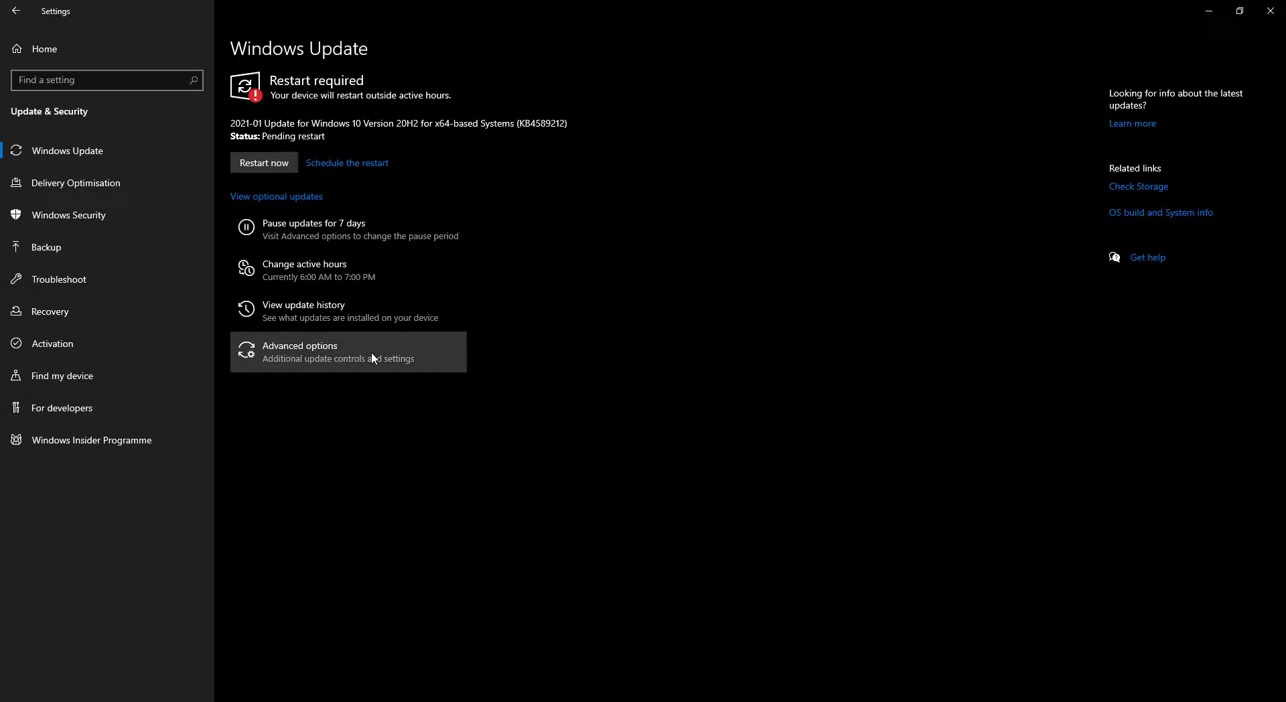
In Advanced options, set Pause until to Sunday, April 18, 2021
{"action": "left_click", "coordinate": [298, 346]}
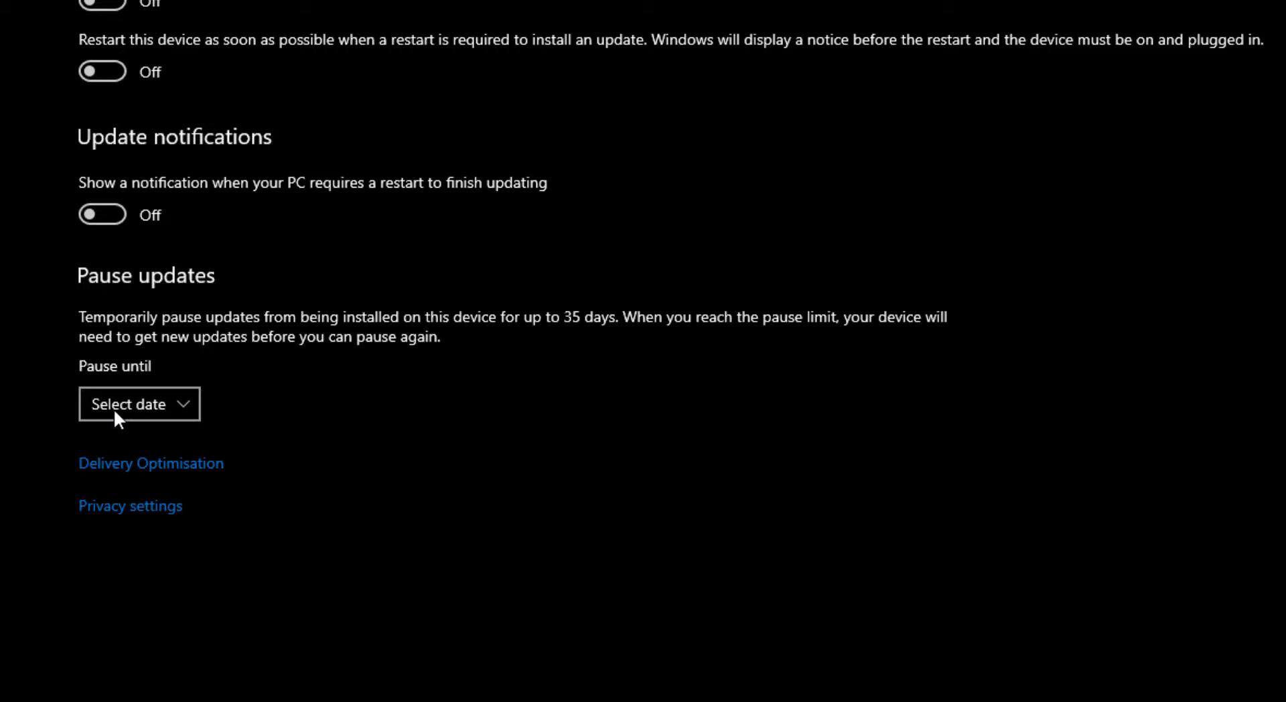
{"action": "left_click", "coordinate": [139, 404]}
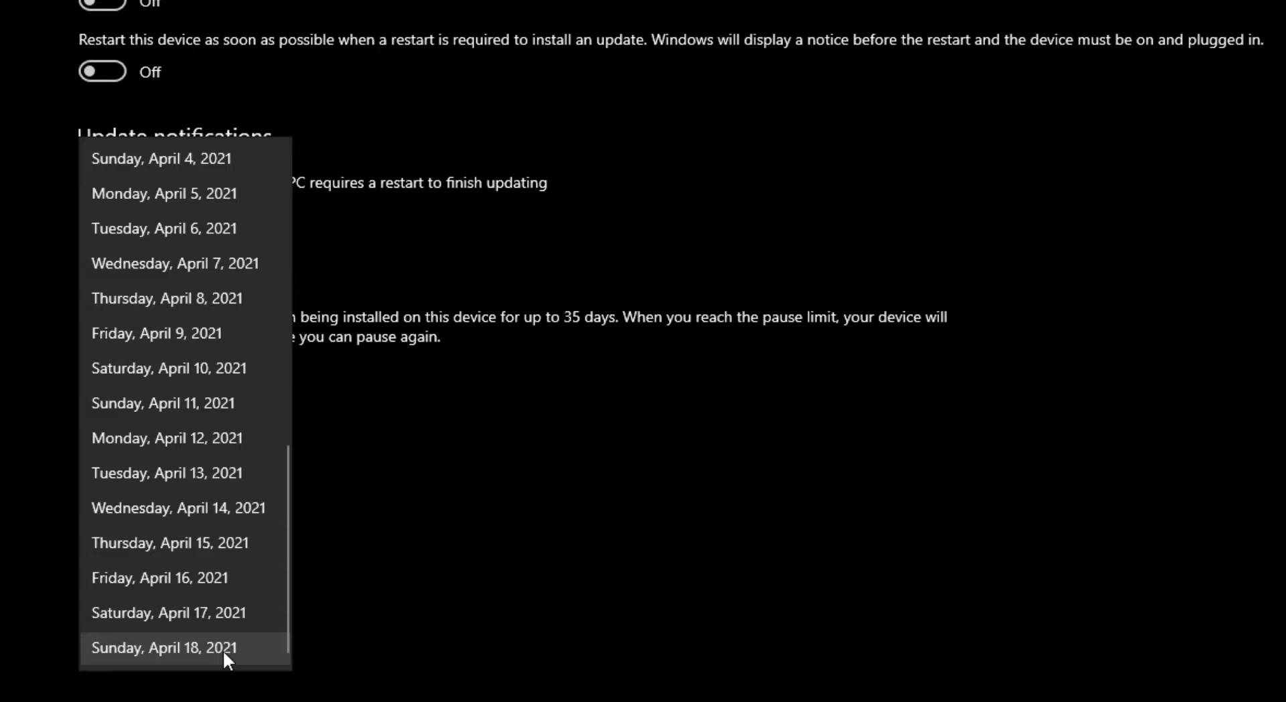
{"action": "left_click", "coordinate": [167, 647]}
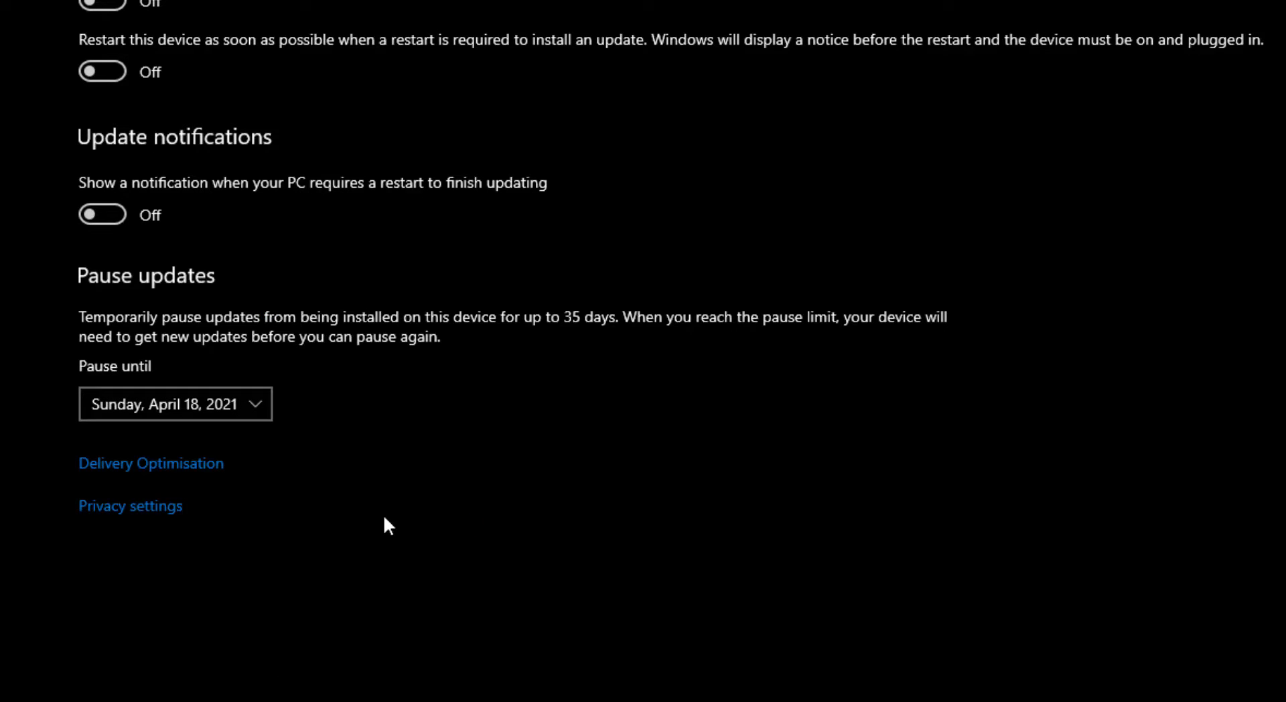
{"action": "mouse_move", "coordinate": [640, 579]}
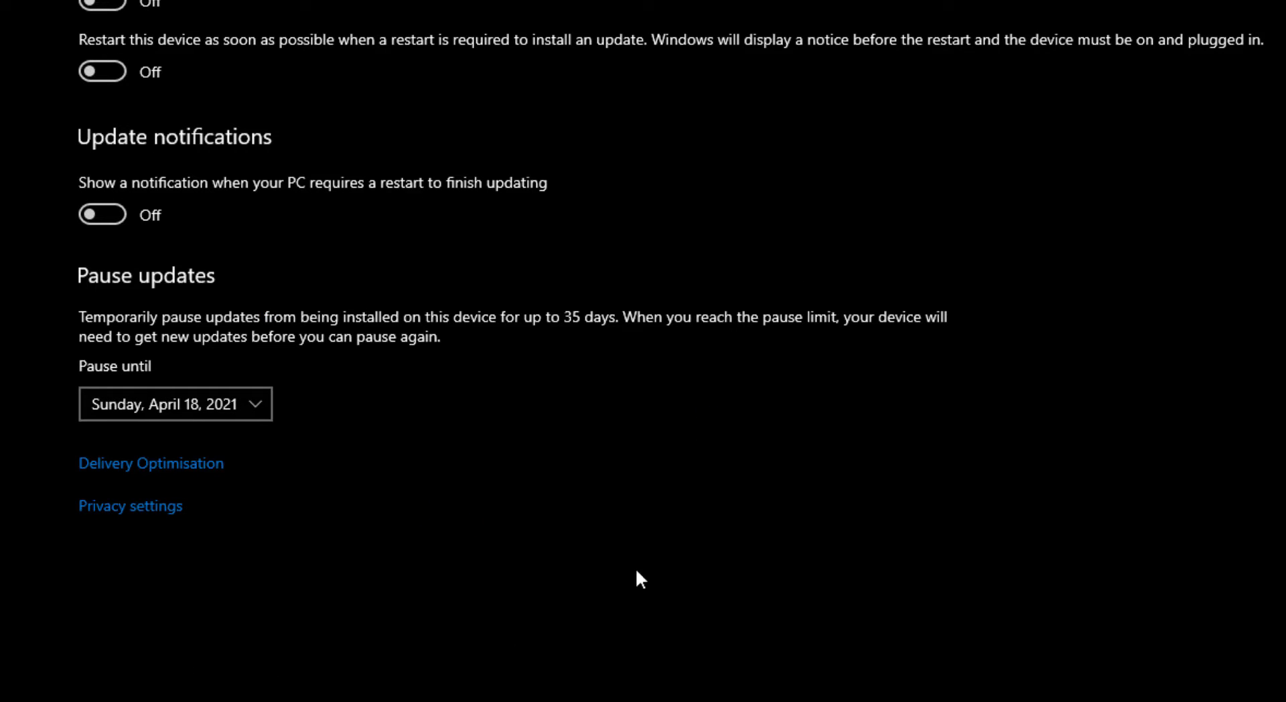
{"action": "mouse_move", "coordinate": [407, 369]}
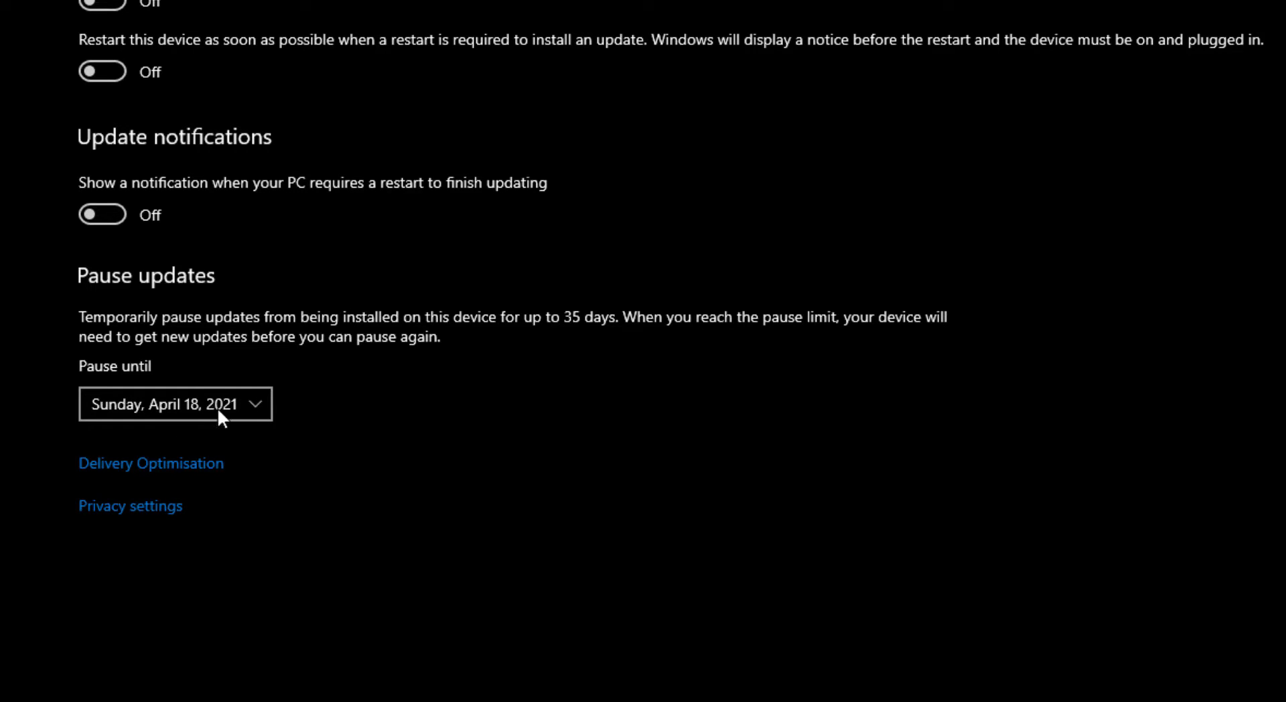
{"action": "mouse_move", "coordinate": [272, 631]}
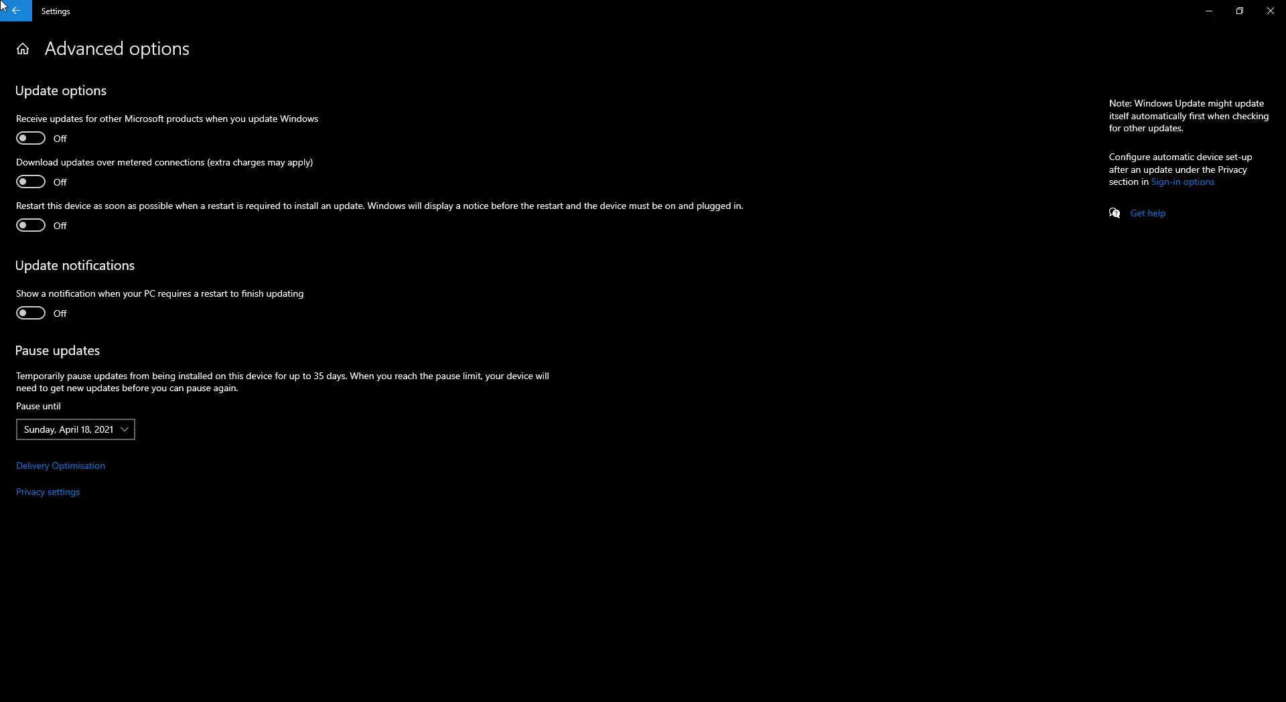
Back on Windows Update, resume updates and close Settings to the desktop
{"action": "left_click", "coordinate": [15, 10]}
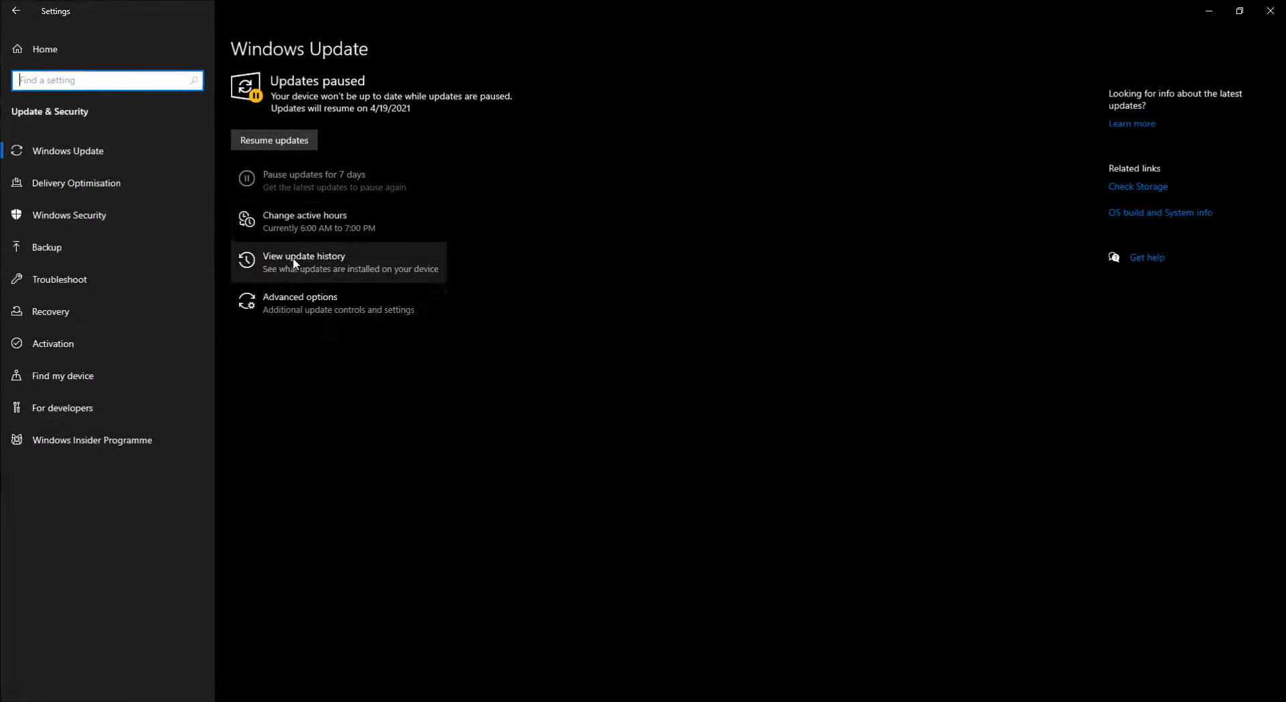
{"action": "left_click", "coordinate": [274, 139]}
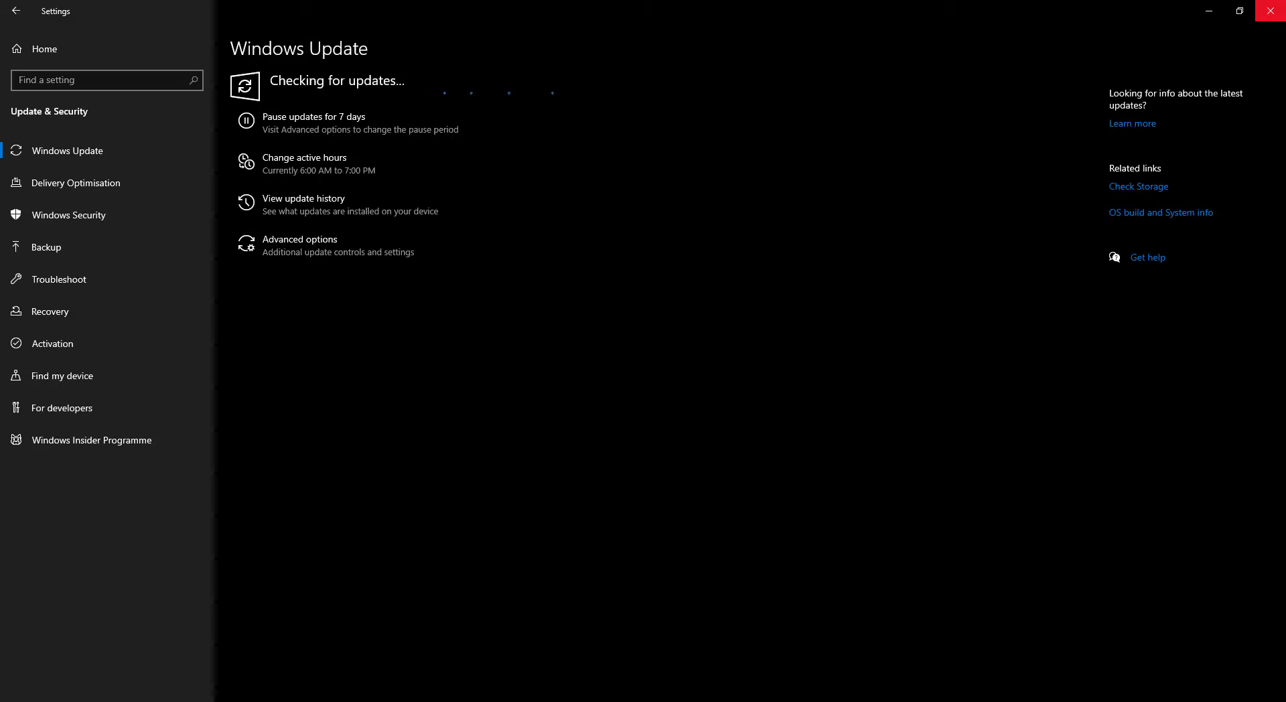
{"action": "left_click", "coordinate": [1275, 10]}
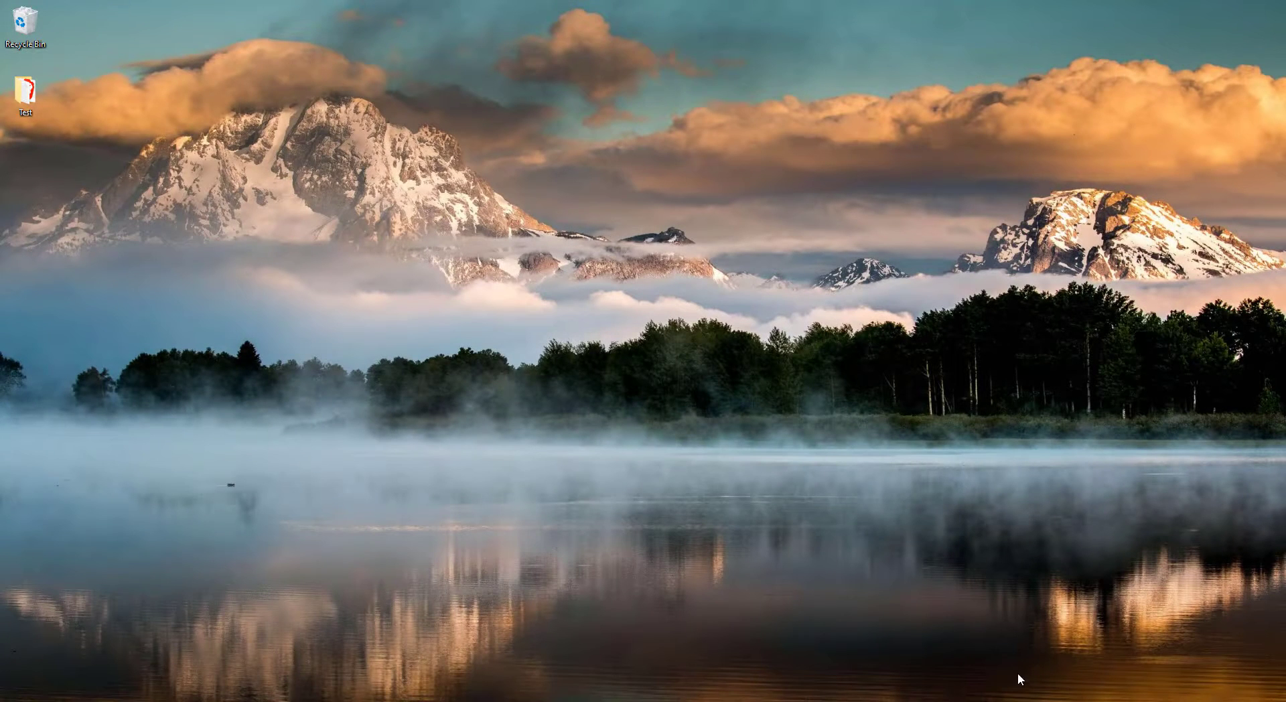